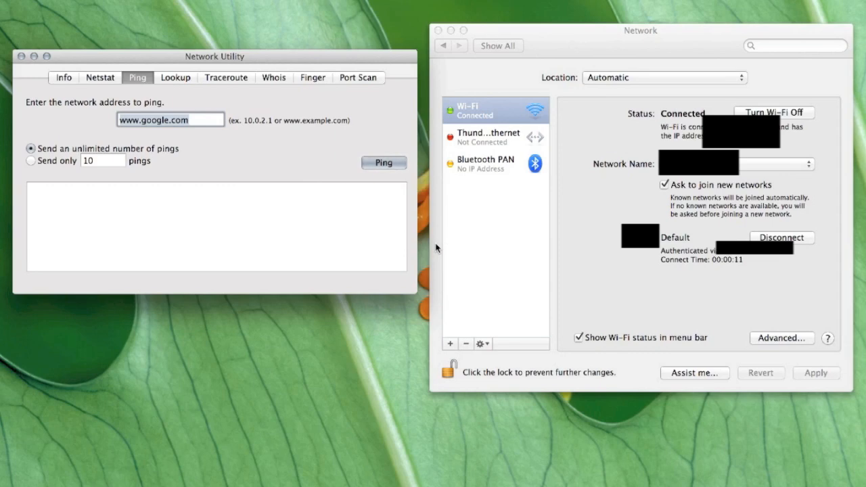
mouse_move(739, 278)
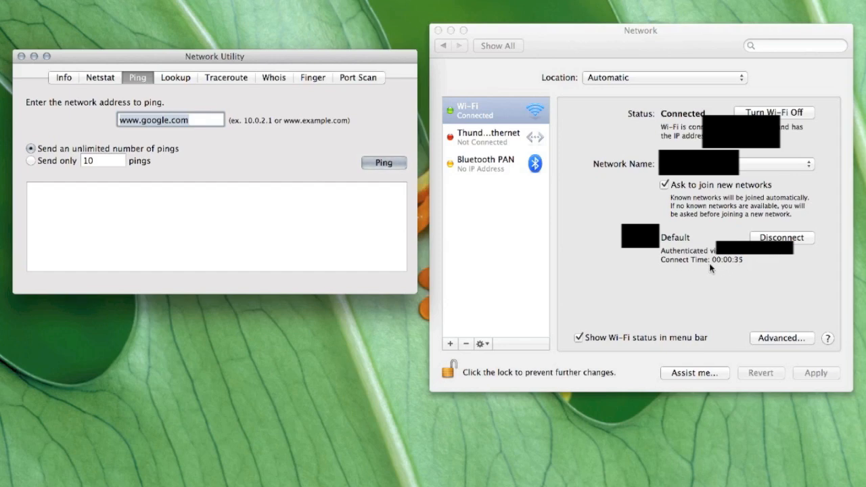
mouse_move(735, 271)
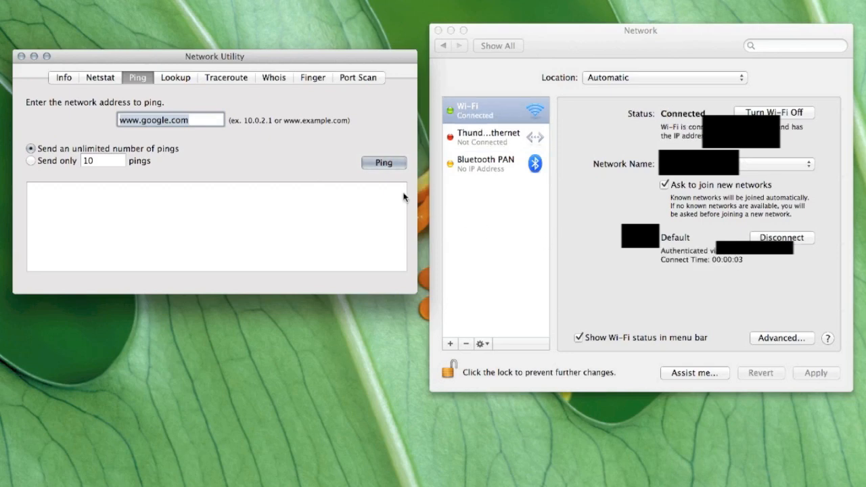
click(383, 162)
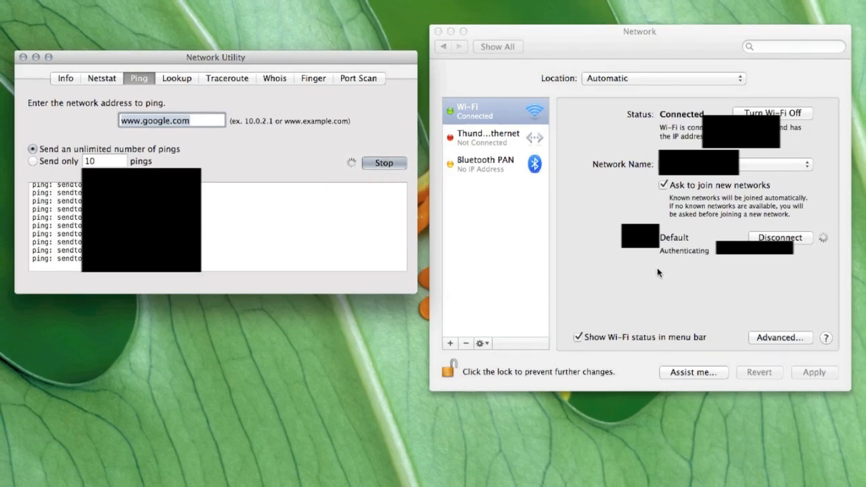
mouse_move(562, 238)
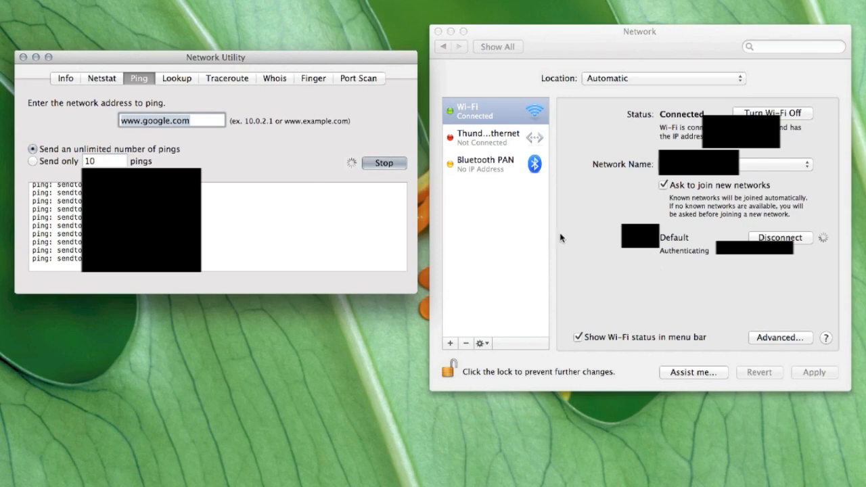
click(384, 163)
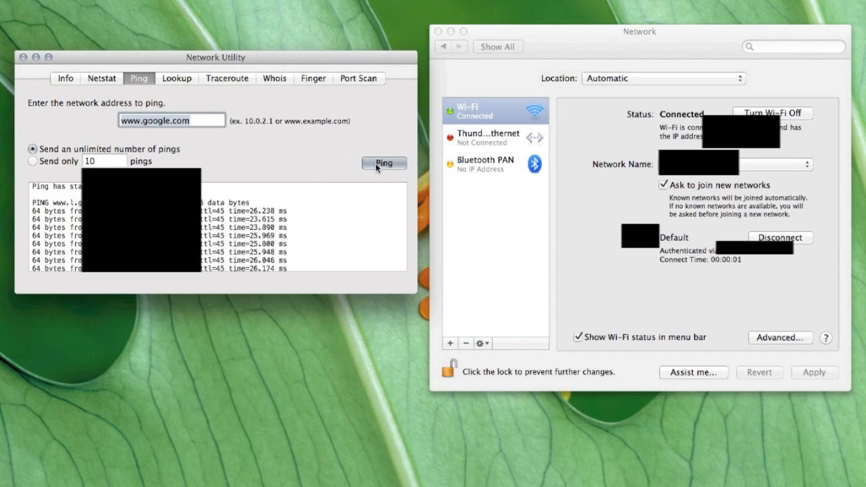
click(384, 164)
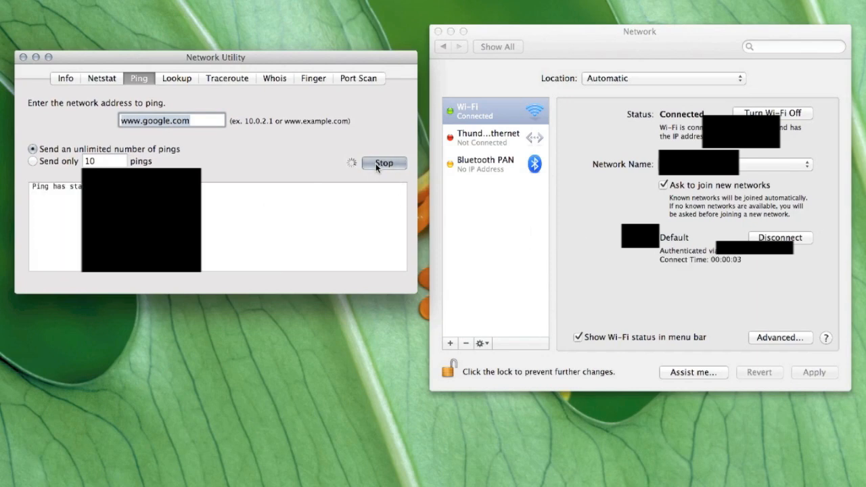